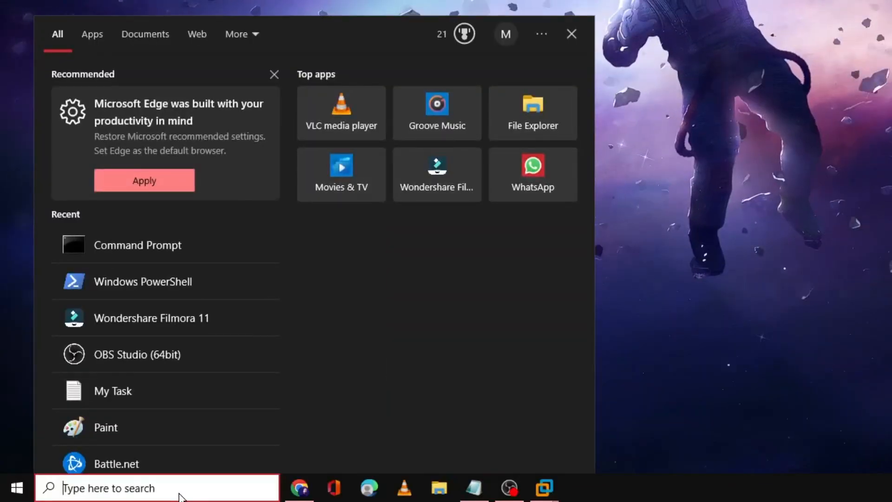
- Find 'powershell' in Windows Search and launch Windows PowerShell as administrator
{"action": "type", "text": "powershell"}
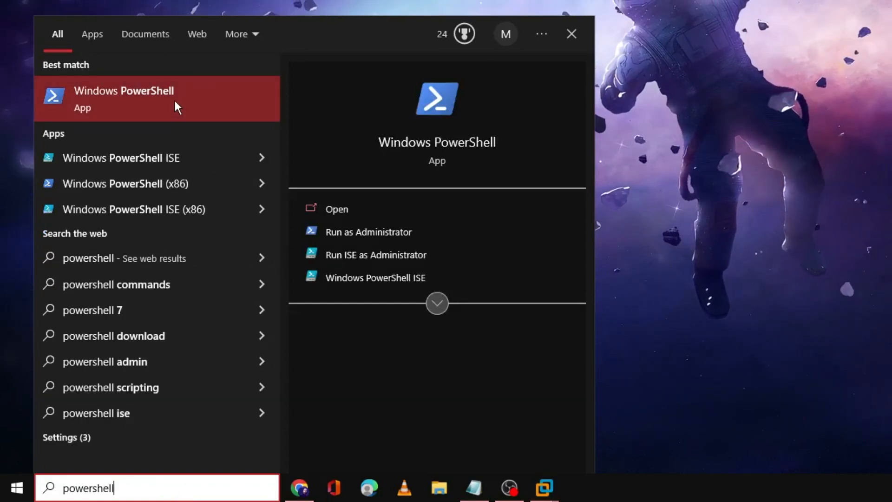
{"action": "right_click", "coordinate": [124, 98]}
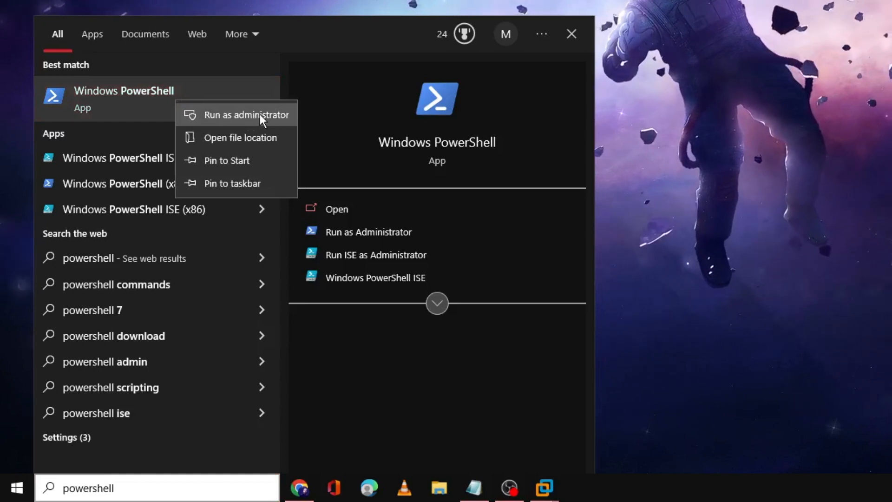
{"action": "left_click", "coordinate": [246, 114]}
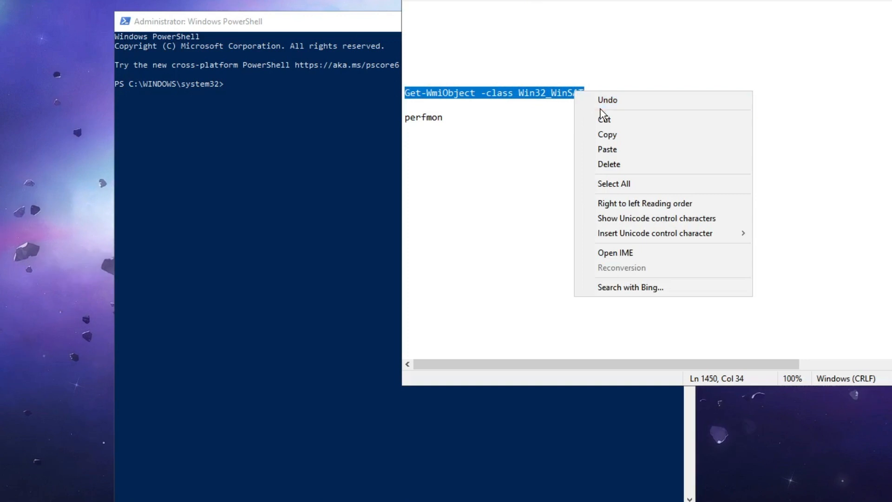
- Run Get-WmiObject -class Win32_WinSAT to list the CPU, D3D, disk, graphics and memory scores
{"action": "left_click", "coordinate": [256, 91]}
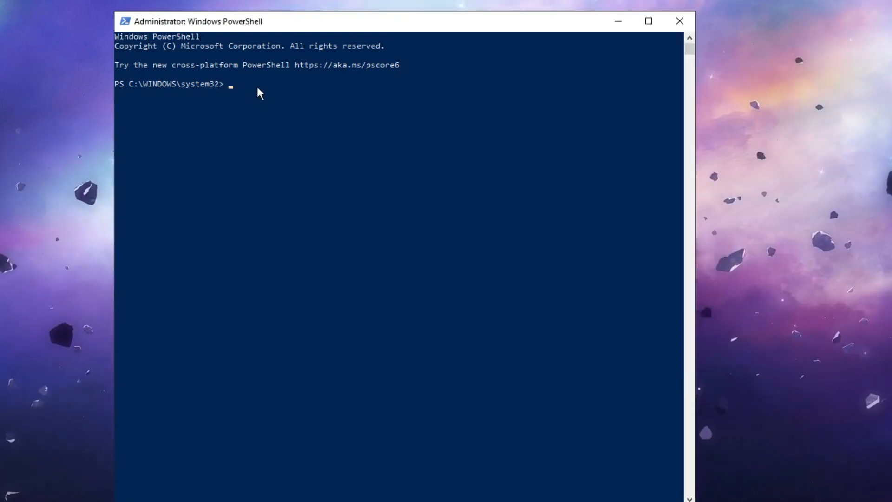
{"action": "type", "text": "Get-WmiObject -class Win32_WinSAT"}
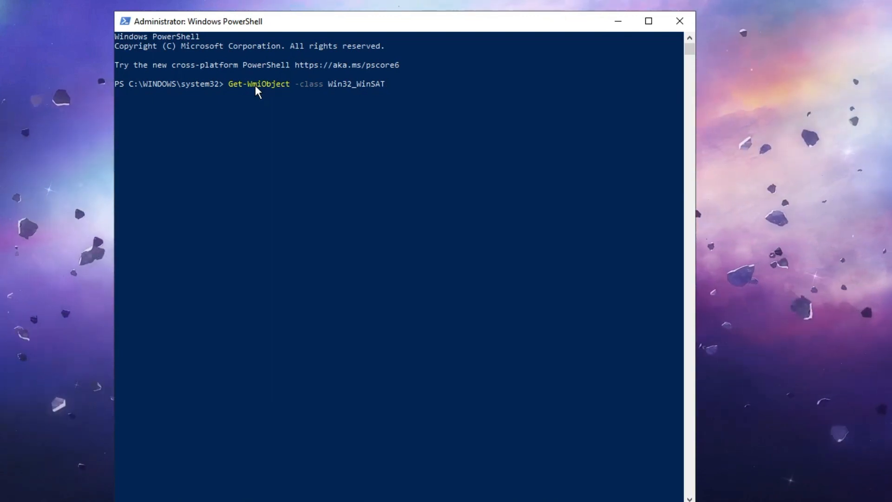
{"action": "key", "text": "enter"}
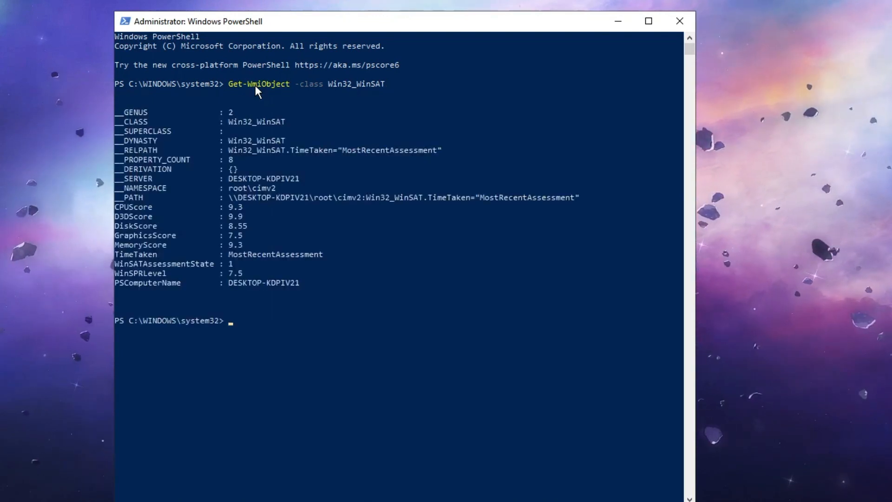
{"action": "mouse_move", "coordinate": [190, 255]}
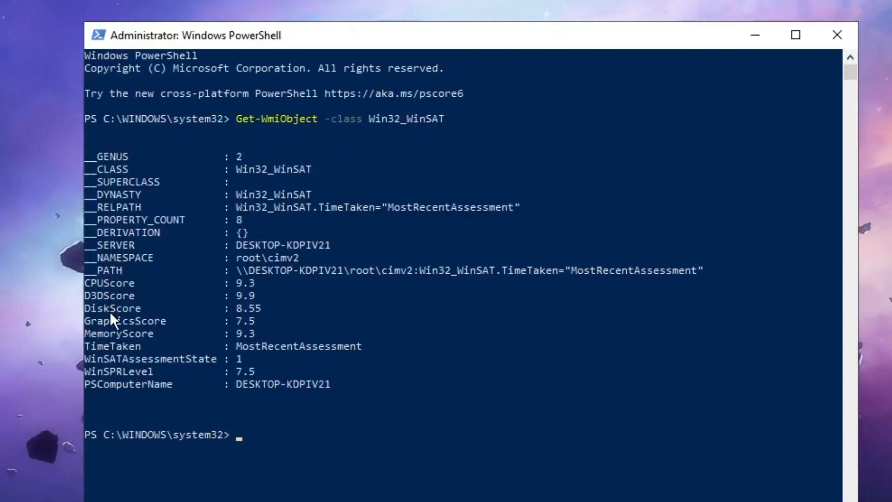
{"action": "mouse_move", "coordinate": [120, 336]}
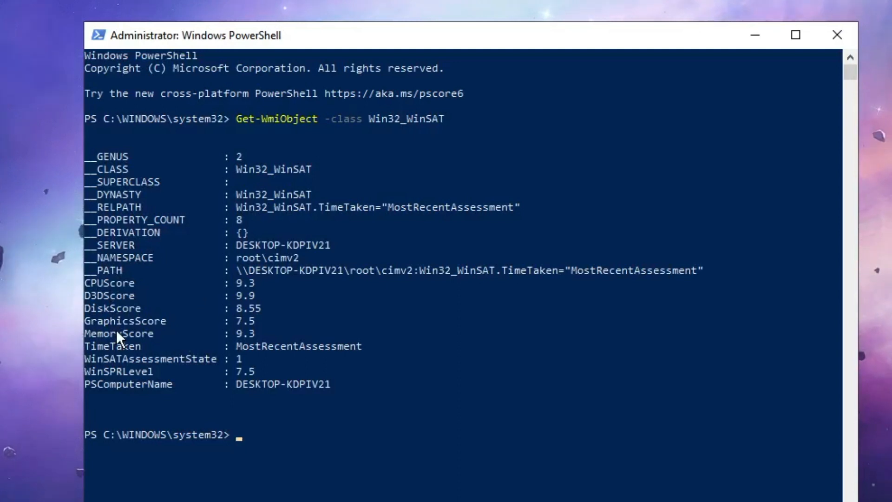
{"action": "mouse_move", "coordinate": [147, 303]}
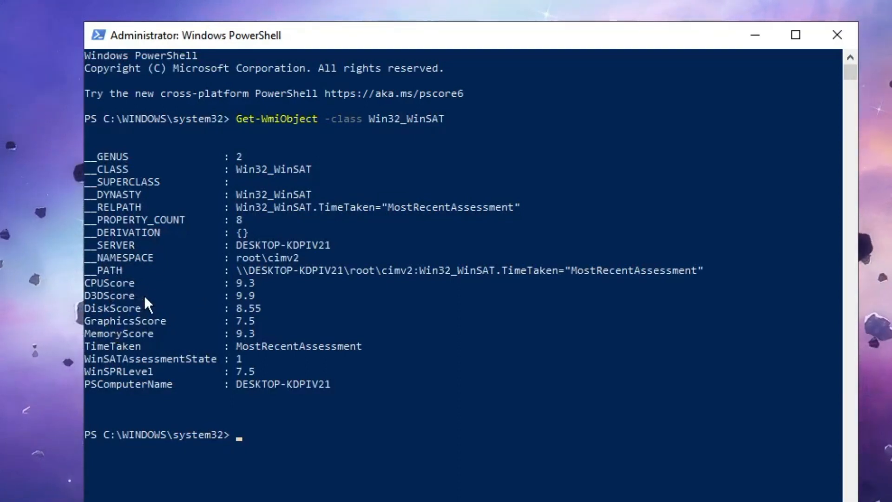
{"action": "mouse_move", "coordinate": [244, 296]}
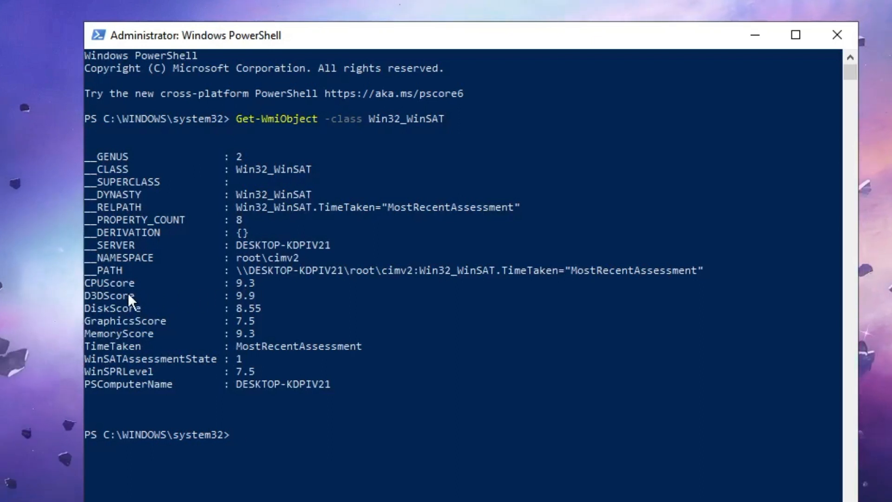
{"action": "mouse_move", "coordinate": [263, 314]}
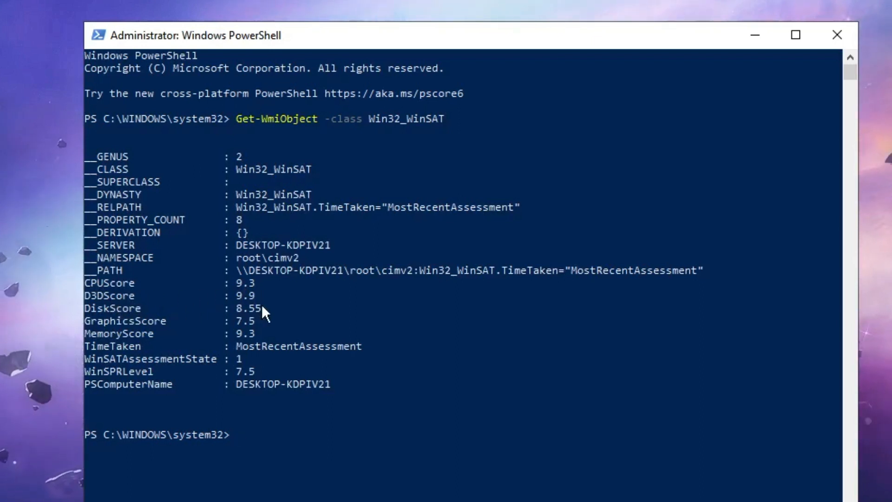
{"action": "mouse_move", "coordinate": [143, 309]}
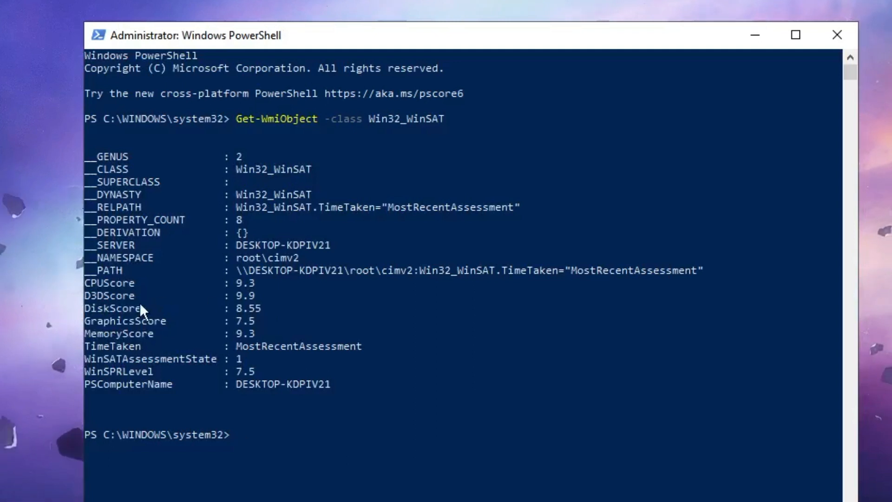
{"action": "mouse_move", "coordinate": [250, 319]}
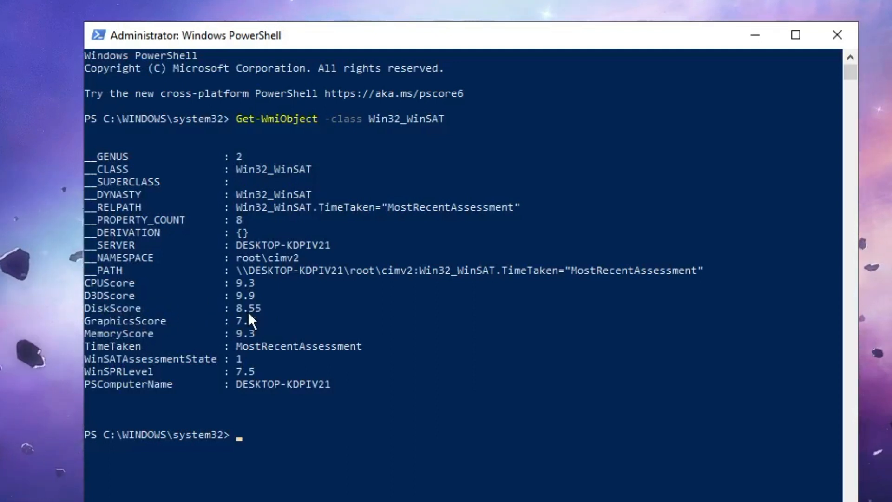
{"action": "mouse_move", "coordinate": [131, 335]}
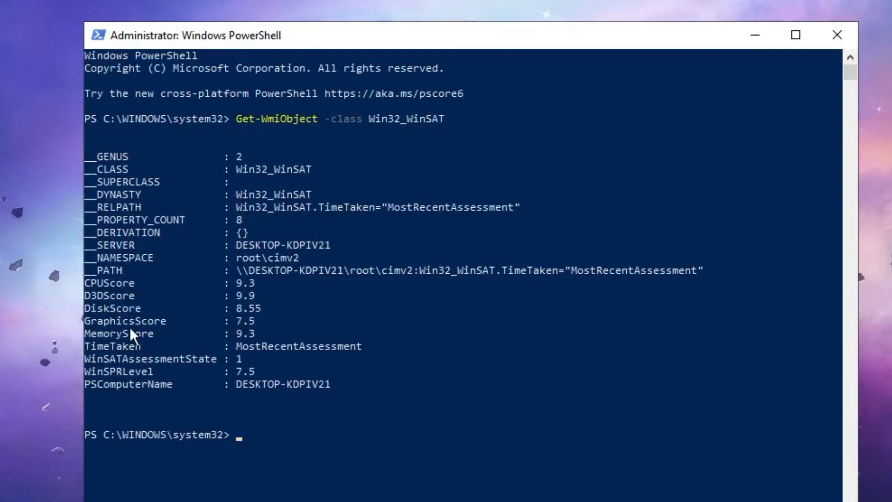
{"action": "mouse_move", "coordinate": [252, 333]}
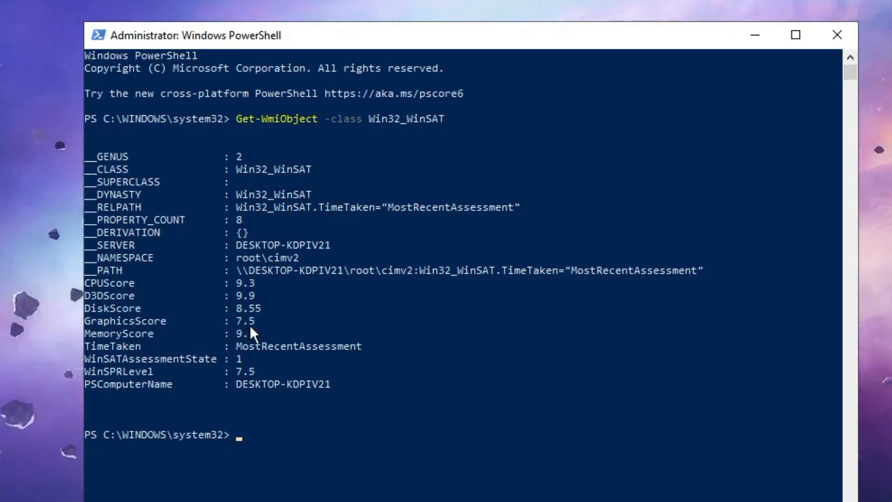
{"action": "mouse_move", "coordinate": [141, 345]}
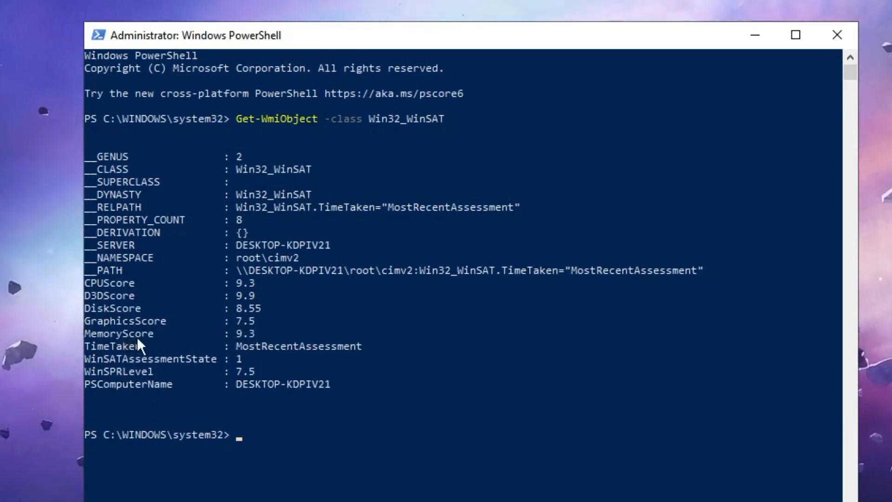
{"action": "mouse_move", "coordinate": [243, 343]}
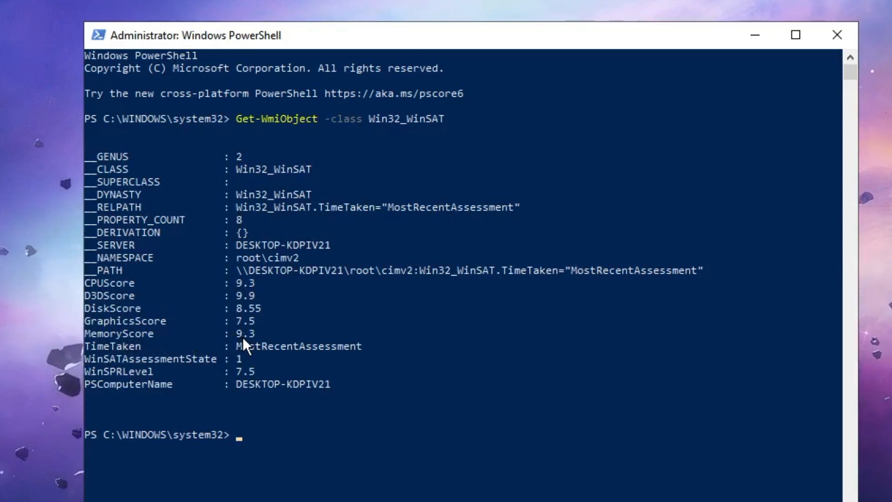
{"action": "mouse_move", "coordinate": [244, 290]}
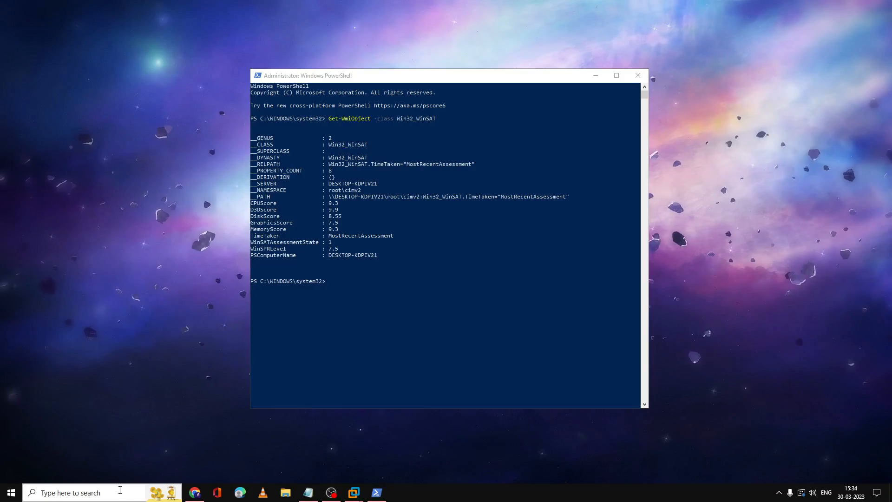
- Search for 'cm' and launch Command Prompt
{"action": "type", "text": "cm"}
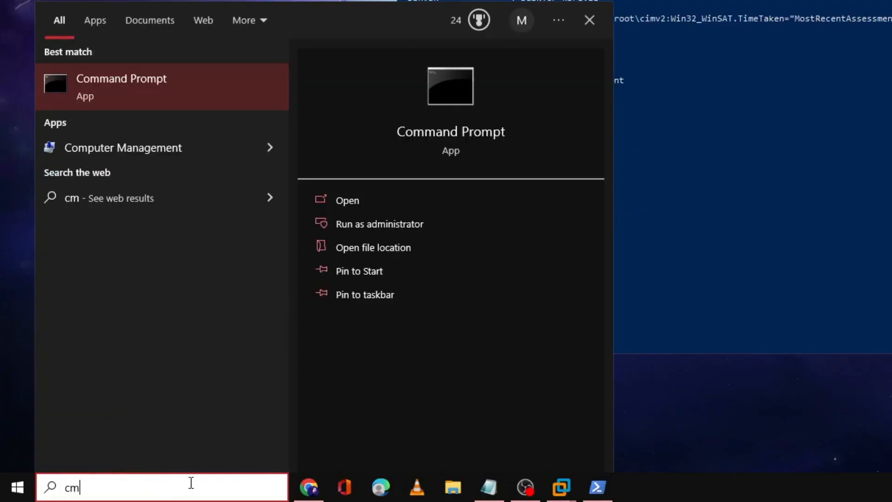
{"action": "left_click", "coordinate": [347, 201]}
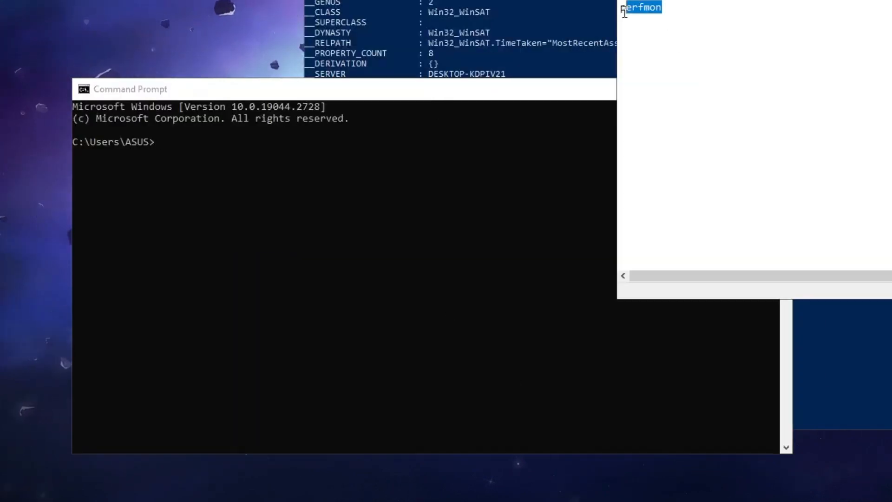
- Copy perfmon from the notes and run it at the Command Prompt to launch Performance Monitor
{"action": "right_click", "coordinate": [640, 8]}
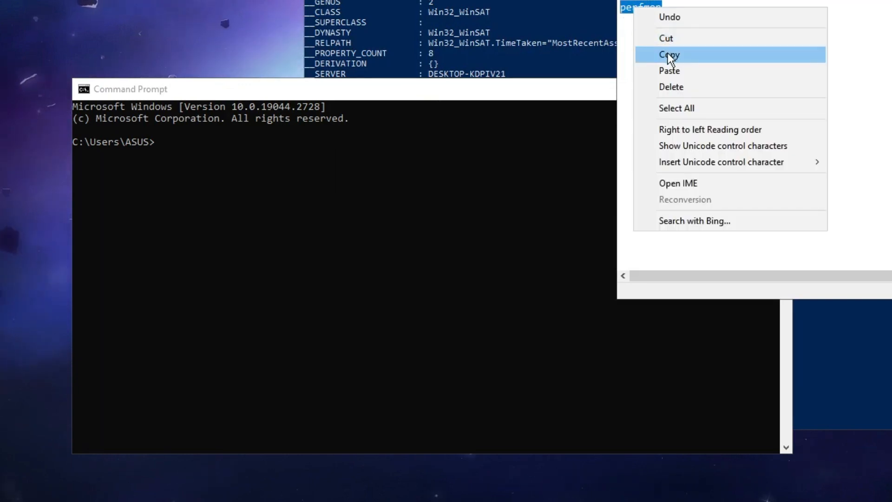
{"action": "left_click", "coordinate": [668, 54]}
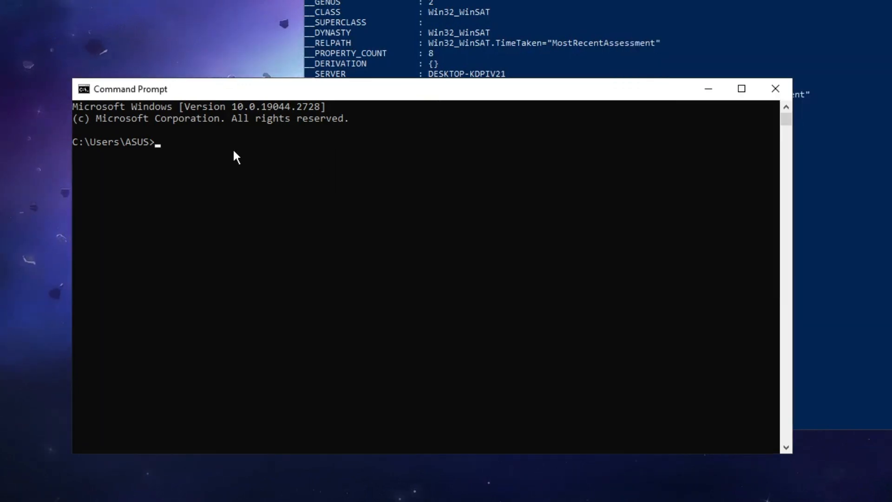
{"action": "type", "text": "per"}
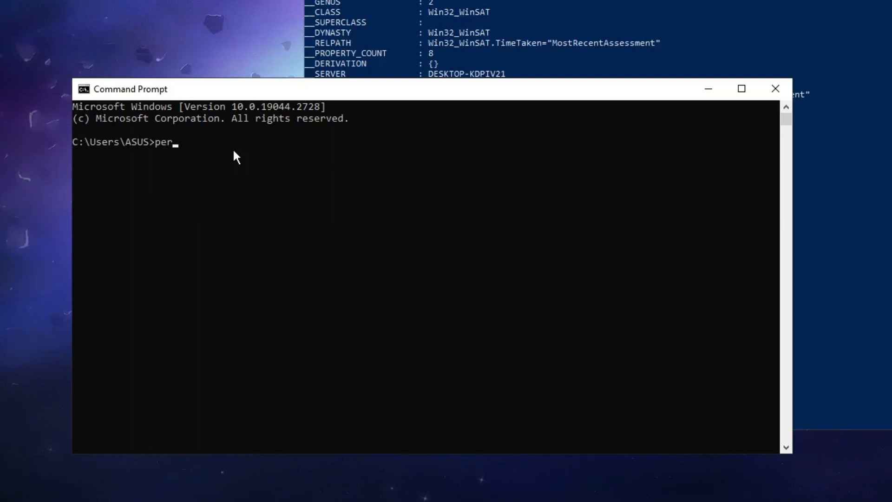
{"action": "type", "text": "fmop"}
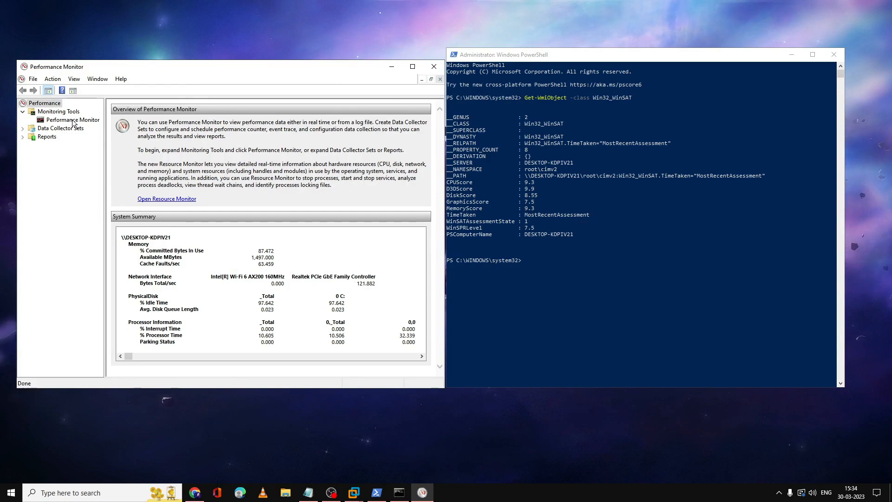
- View the live Performance Monitor graph, then reveal the System data collector sets
{"action": "left_click", "coordinate": [70, 120]}
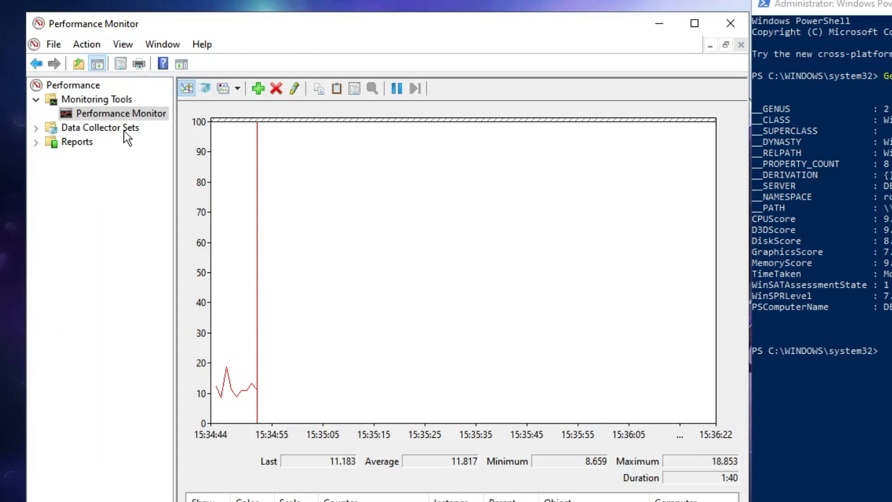
{"action": "left_click", "coordinate": [101, 127]}
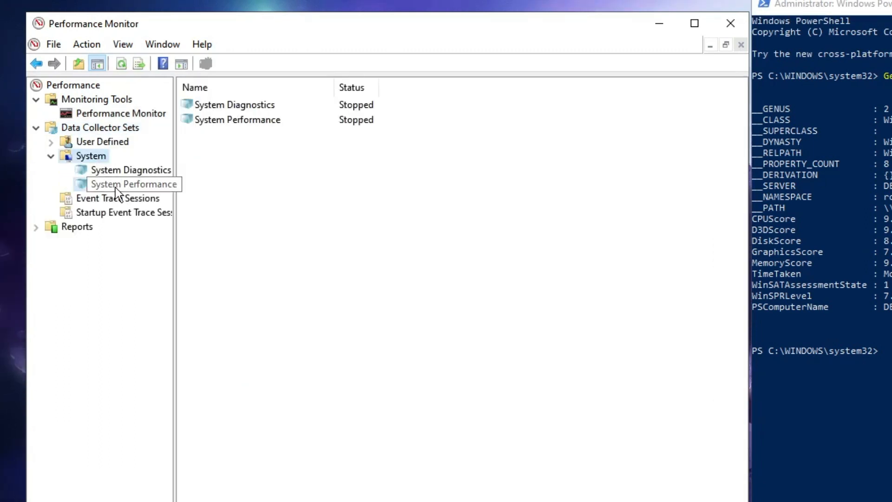
- Start the System Performance data collector set
{"action": "right_click", "coordinate": [133, 184]}
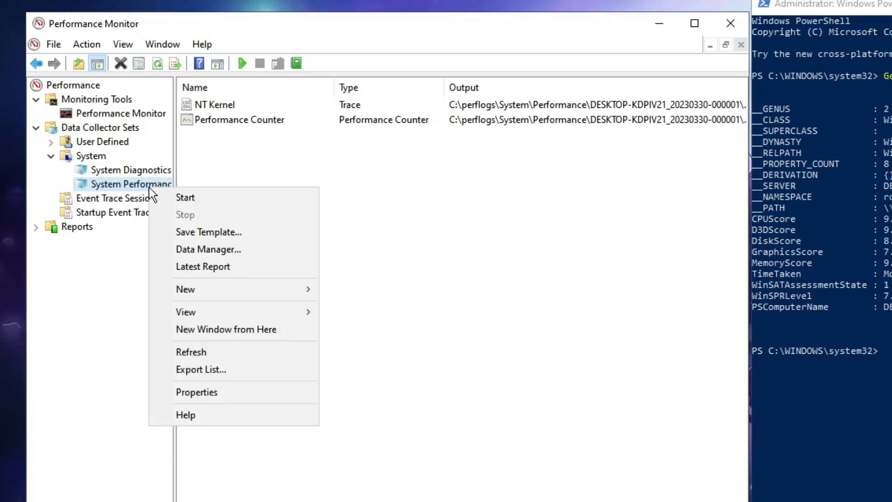
{"action": "left_click", "coordinate": [185, 197]}
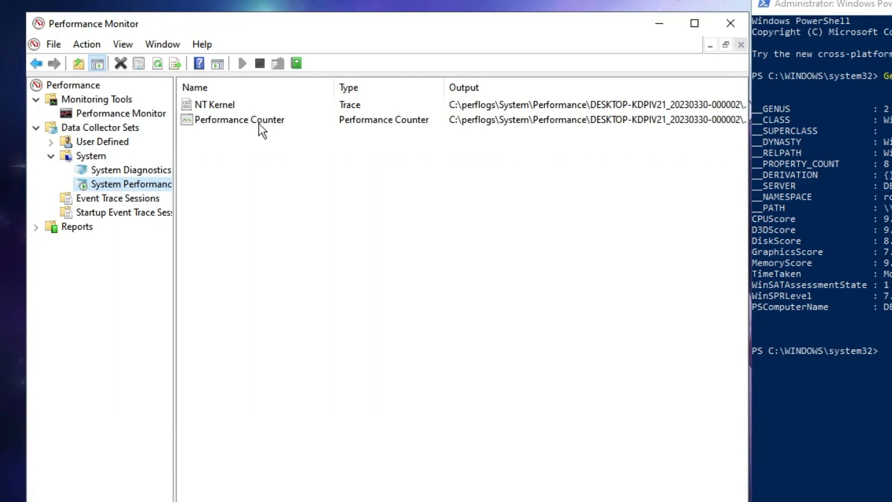
{"action": "double_click", "coordinate": [240, 119]}
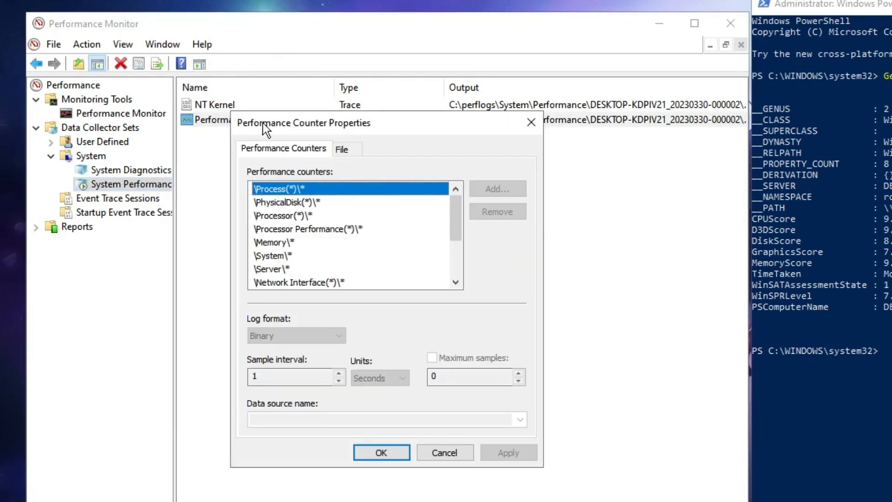
{"action": "scroll", "scroll_direction": "down", "scroll_amount": 3}
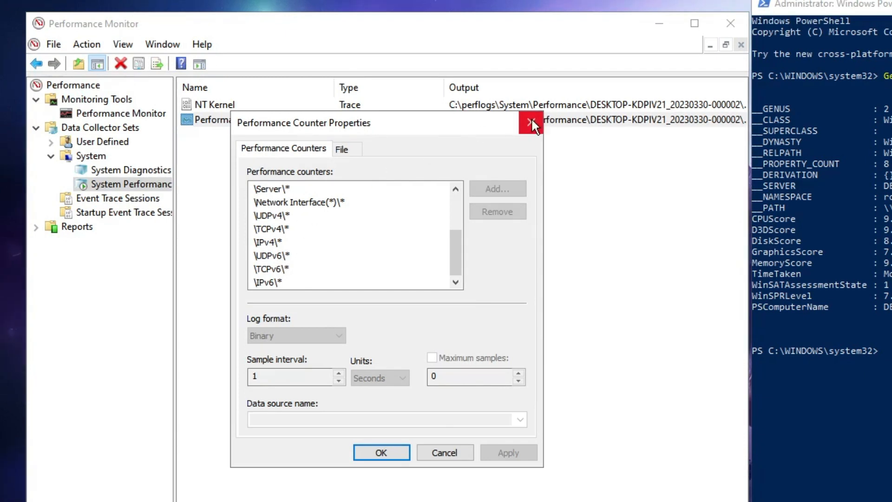
{"action": "left_click", "coordinate": [532, 124]}
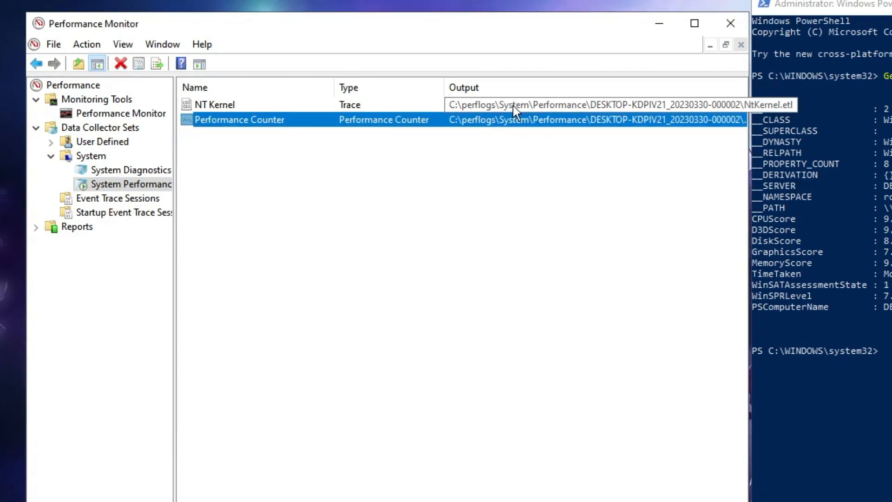